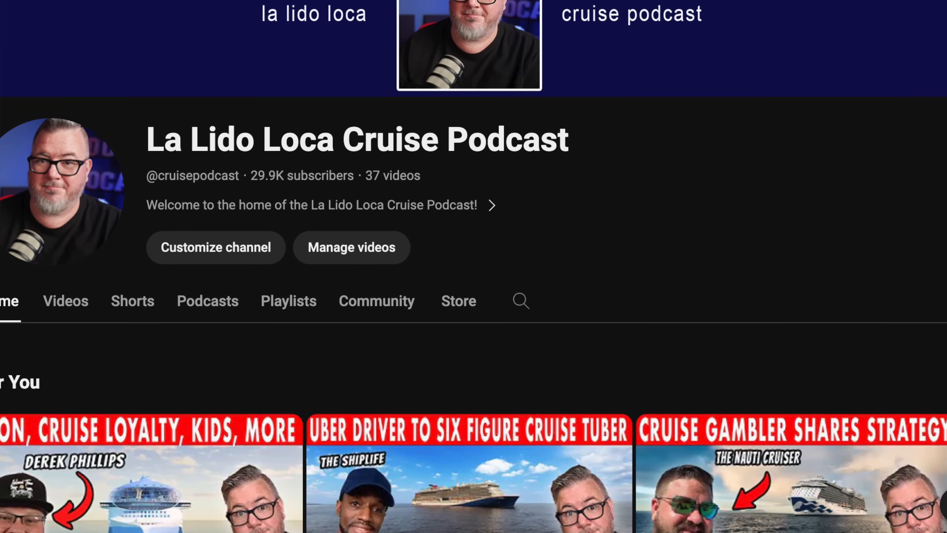
pyautogui.scroll(-3)
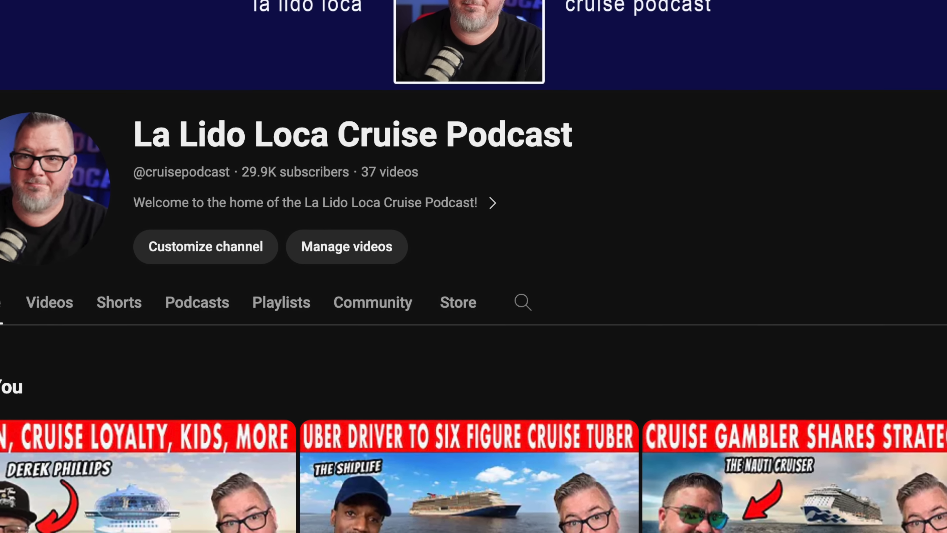